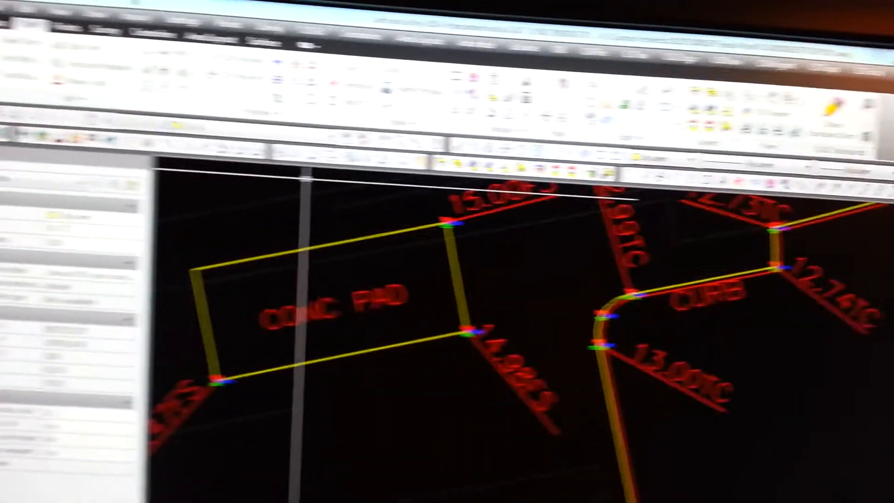
Check the Drawing Setup settings, then bring up the Surface menu's Spot Elevations commands.
{"action": "left_click", "coordinate": [363, 50]}
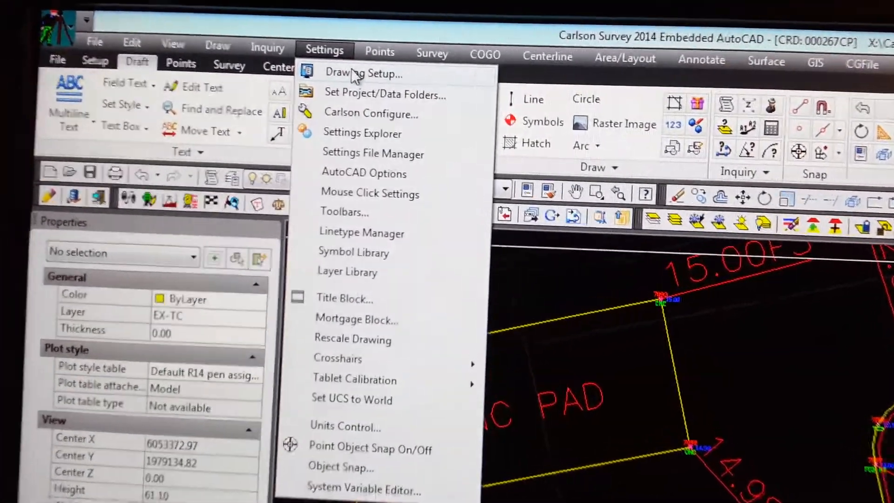
{"action": "left_click", "coordinate": [364, 73]}
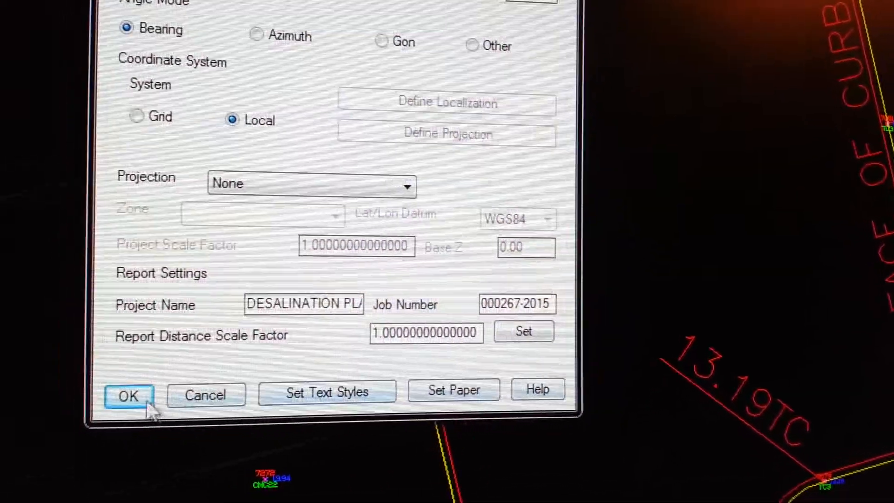
{"action": "left_click", "coordinate": [129, 396]}
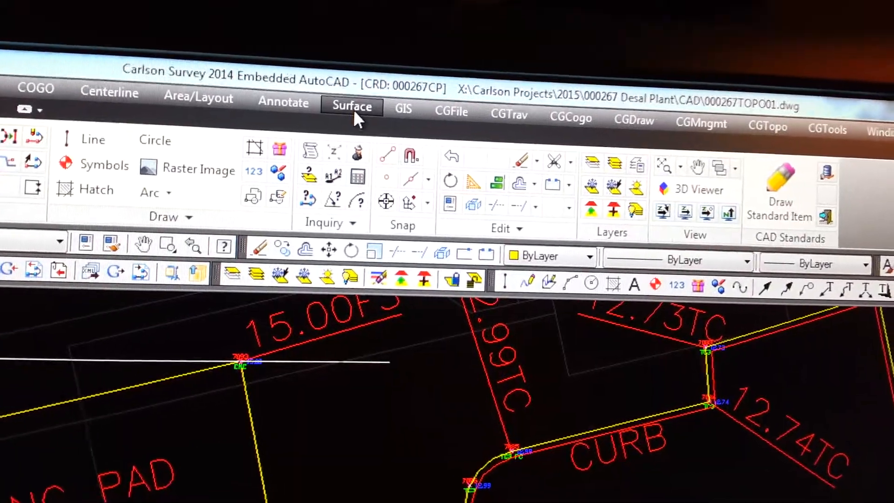
{"action": "left_click", "coordinate": [351, 106]}
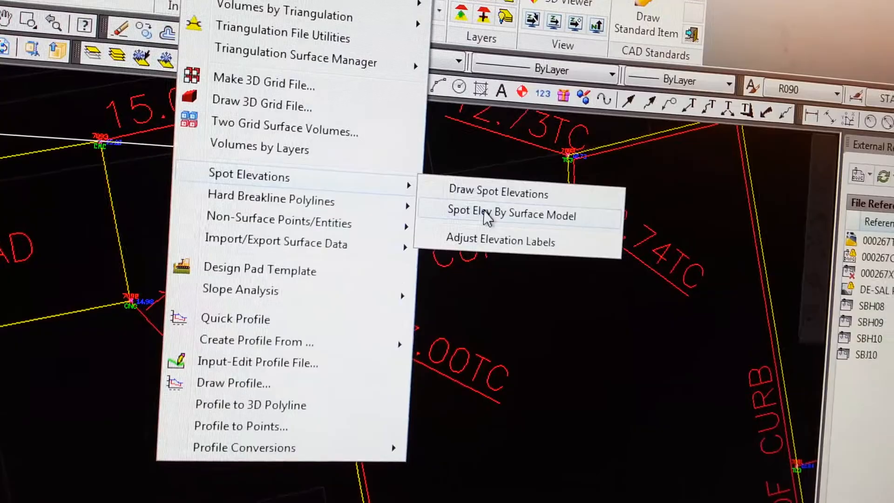
{"action": "mouse_move", "coordinate": [500, 234]}
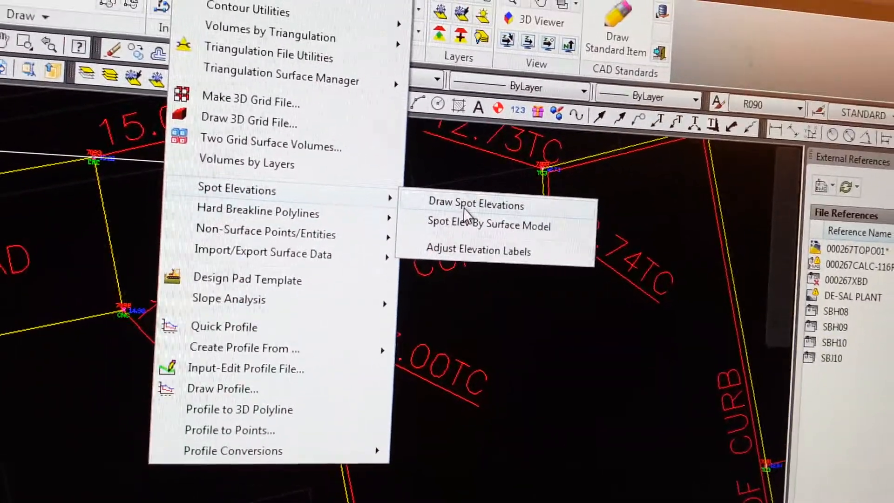
Start Draw Spot Elevations and set the labels to 0.00 decimals with an FL suffix.
{"action": "left_click", "coordinate": [475, 205]}
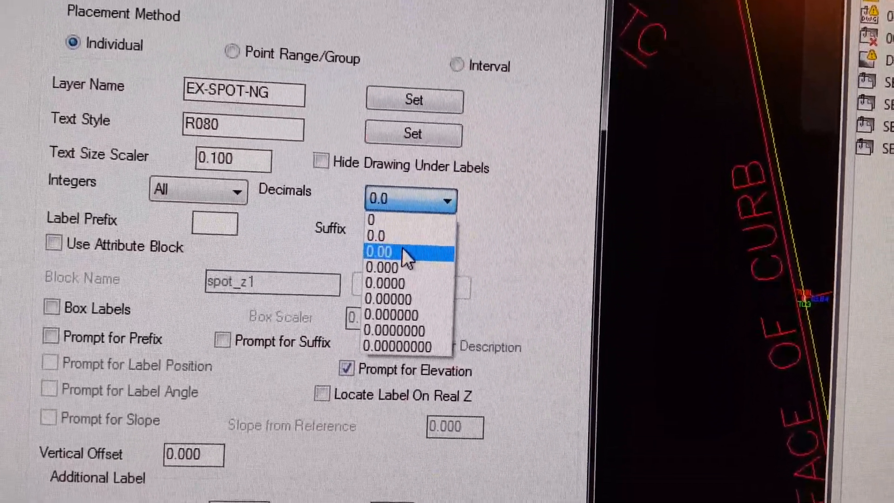
{"action": "left_click", "coordinate": [378, 252]}
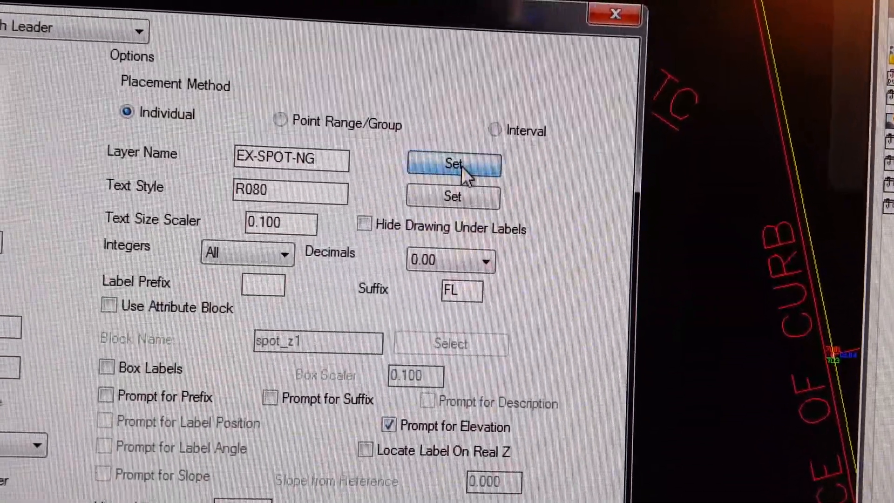
Set the spot elevation label layer to EX-SPOT-FS from the Select Layer list.
{"action": "left_click", "coordinate": [452, 164]}
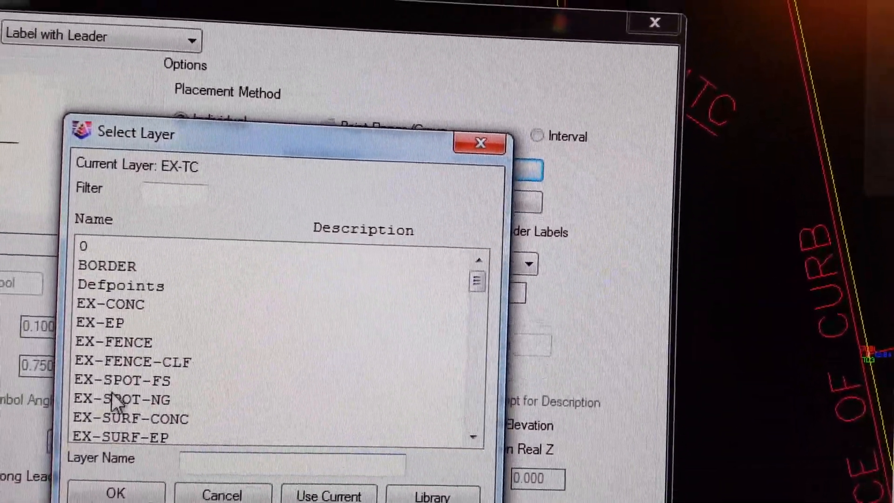
{"action": "left_click", "coordinate": [143, 388]}
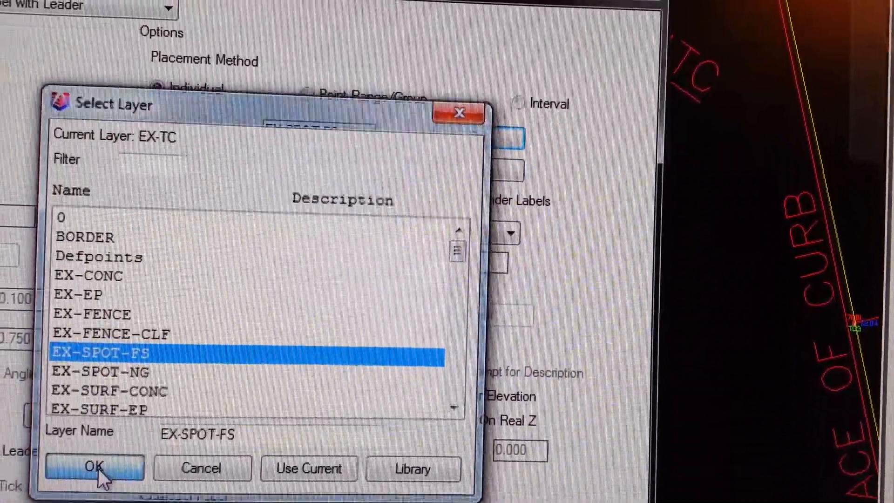
{"action": "left_click", "coordinate": [93, 467]}
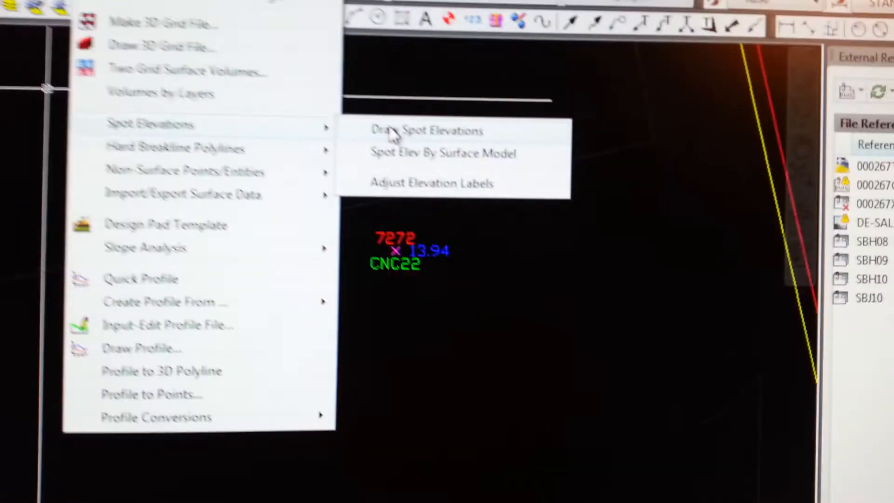
Relaunch Draw Spot Elevations, change the suffix to FS, and accept the label settings.
{"action": "left_click", "coordinate": [427, 130]}
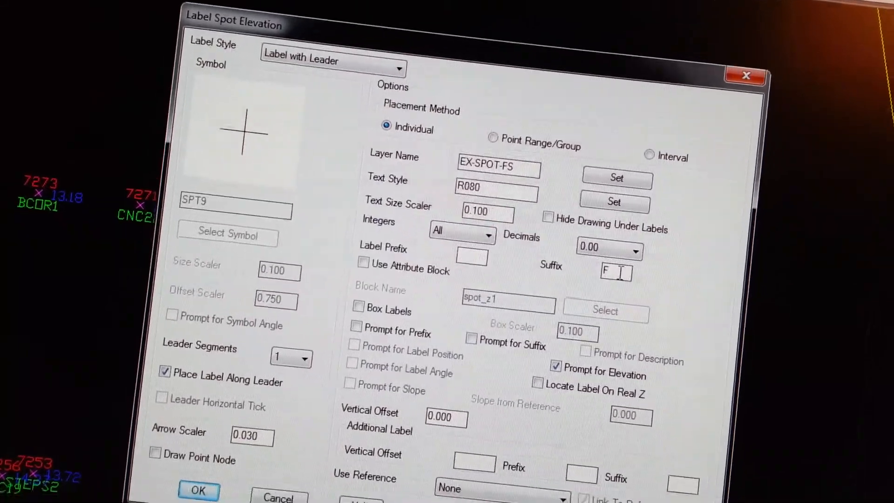
{"action": "type", "text": "S"}
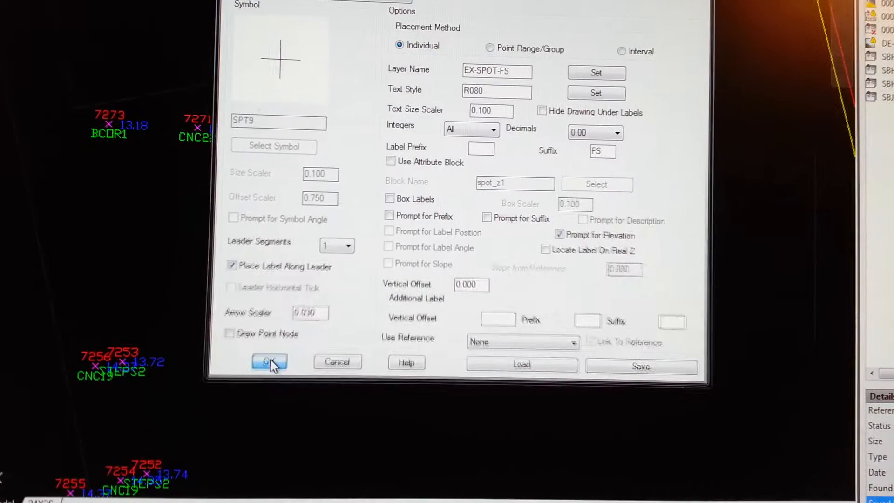
{"action": "left_click", "coordinate": [269, 362]}
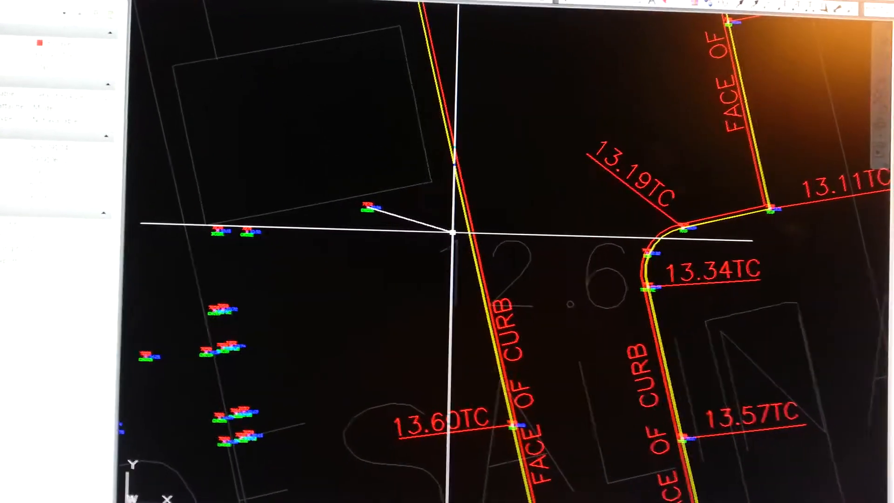
{"action": "scroll", "scroll_direction": "down", "scroll_amount": 3}
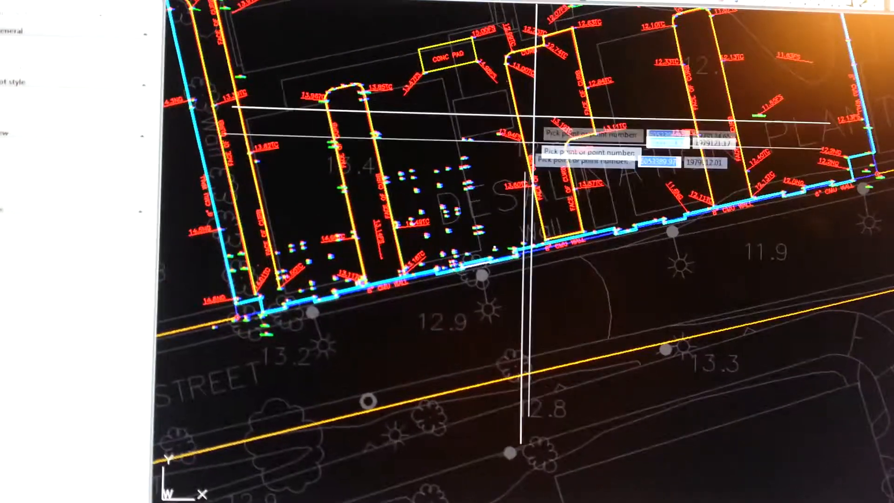